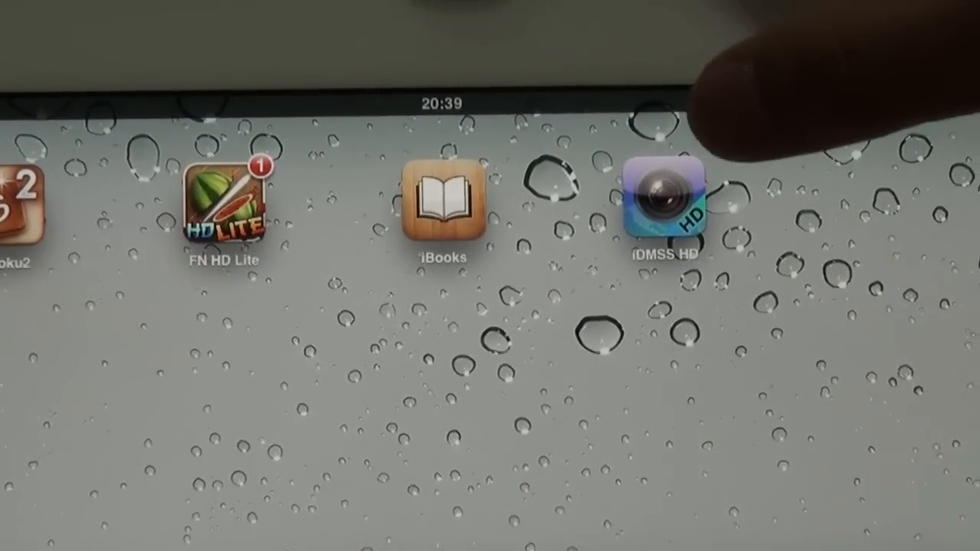
# Step: Launch iDMSS HD from the iPad home screen to show the live camera grid
pyautogui.click(663, 201)
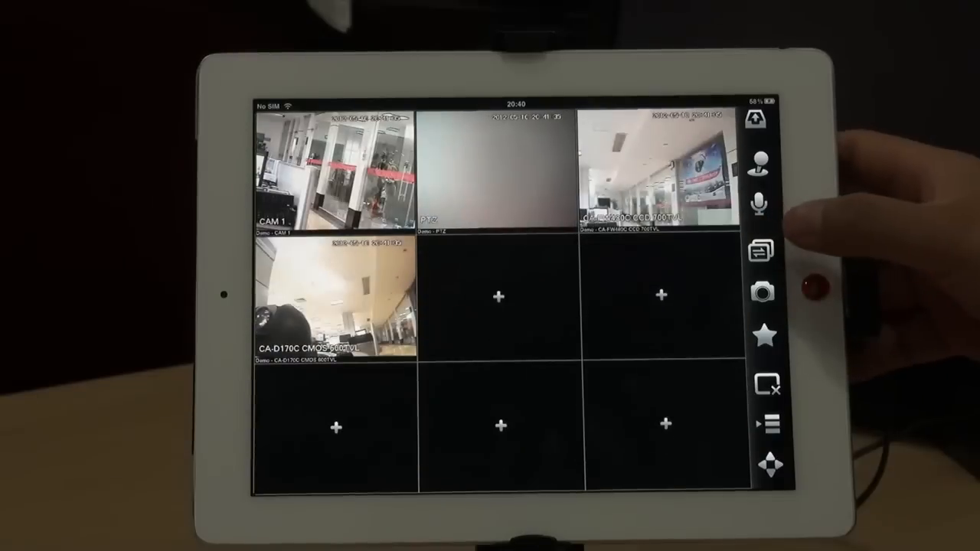
# Step: Switch the split layout so the CA-D170C CMOS 600TVL feed gets the large tile
pyautogui.click(762, 251)
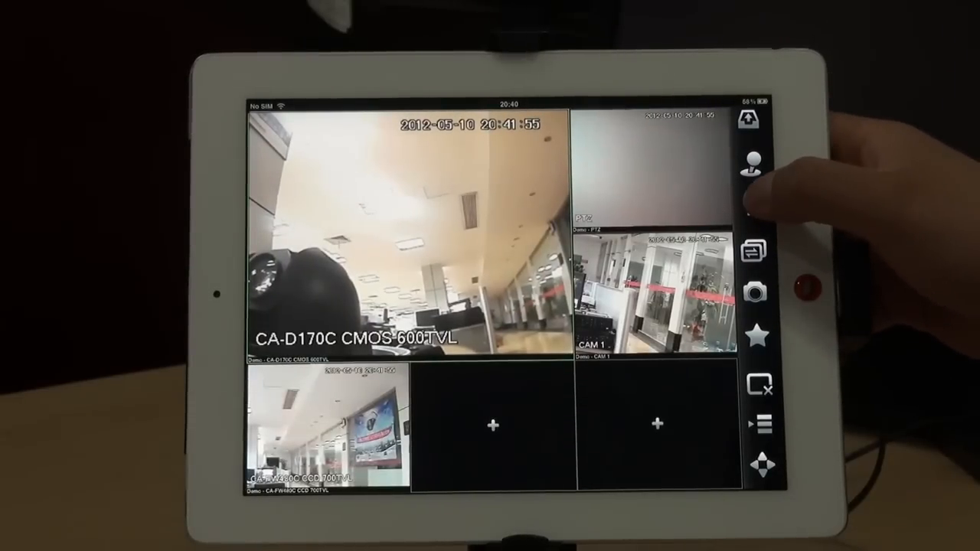
pyautogui.click(753, 202)
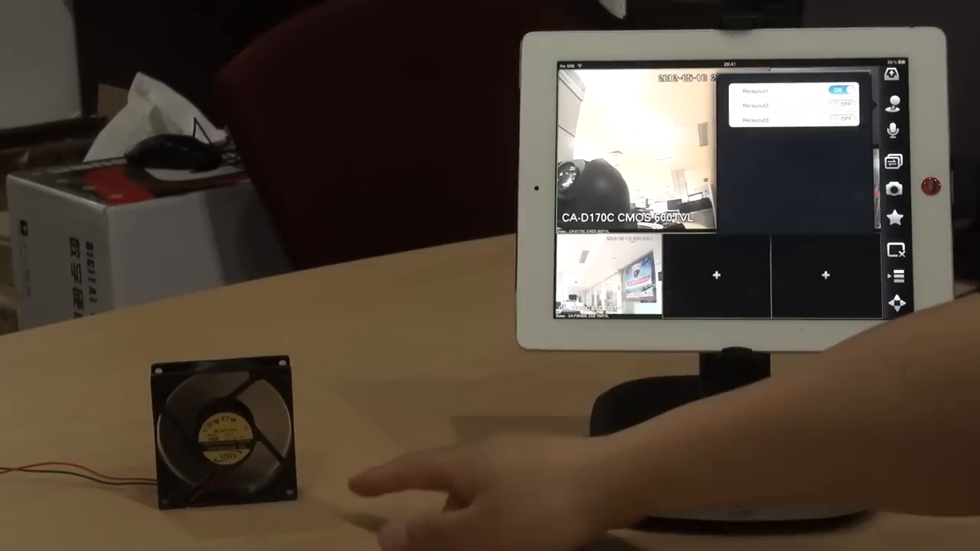
# Step: Toggle Relayout1 to ON so the connected desk fan runs
pyautogui.click(839, 89)
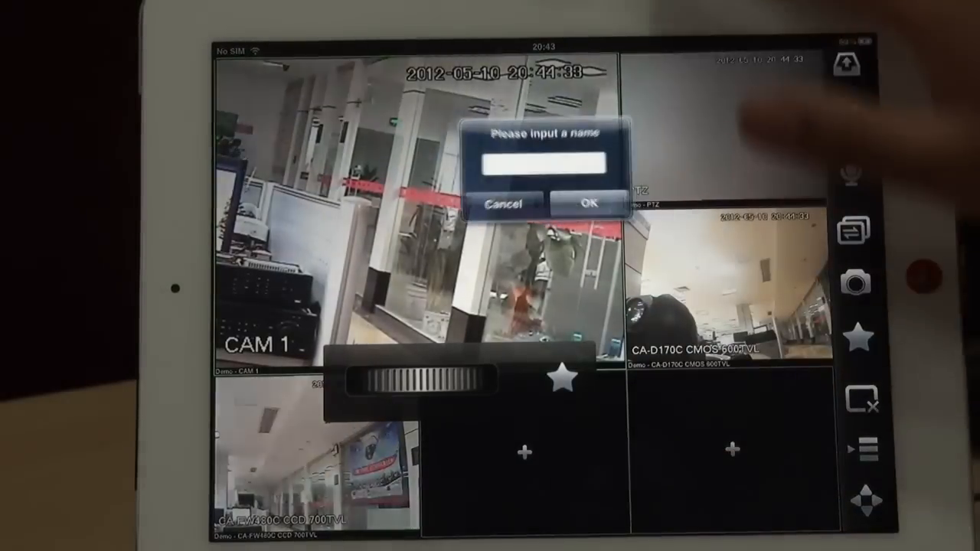
# Step: Enter the name 'O' for the new favourite view
pyautogui.click(545, 163)
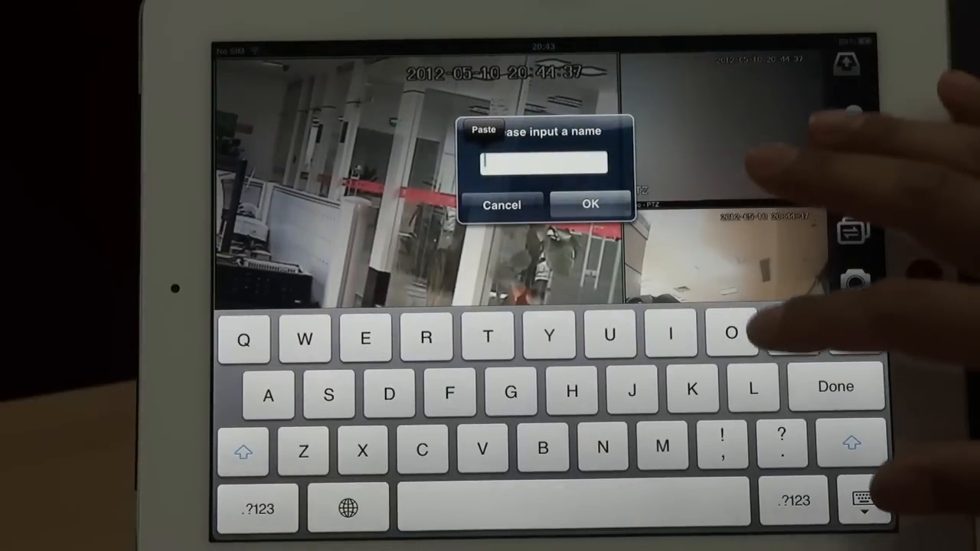
pyautogui.write('O')
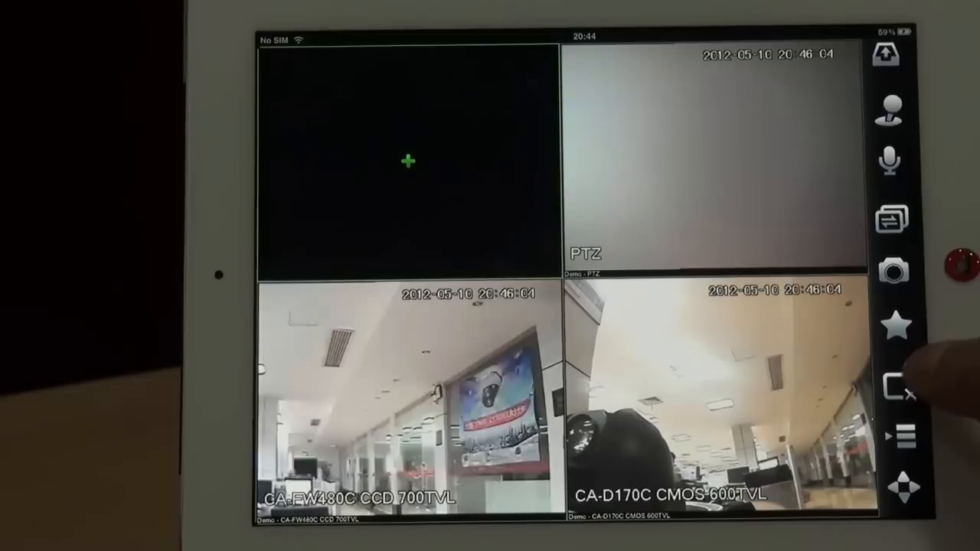
# Step: Close all live views and load CAM 1 from the Demo device into the first tile
pyautogui.click(896, 387)
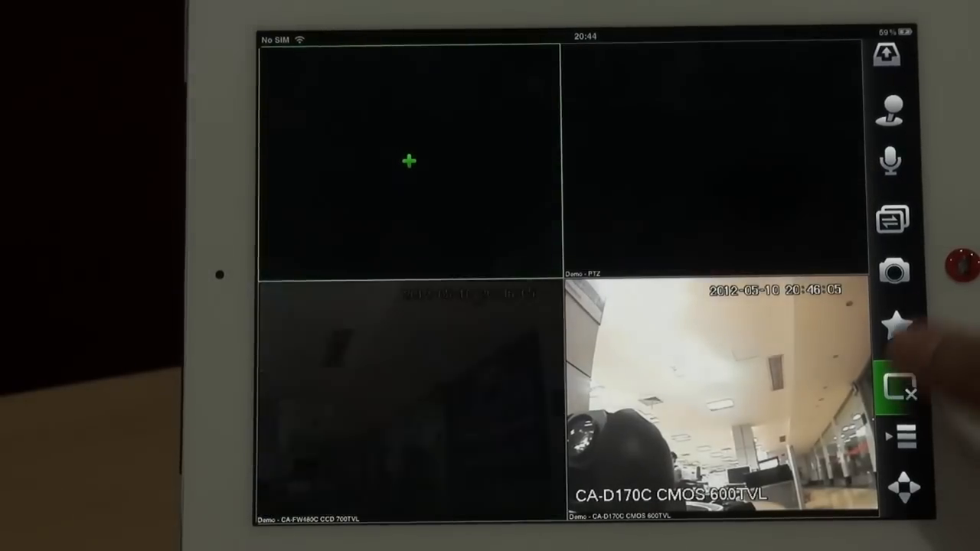
pyautogui.click(900, 385)
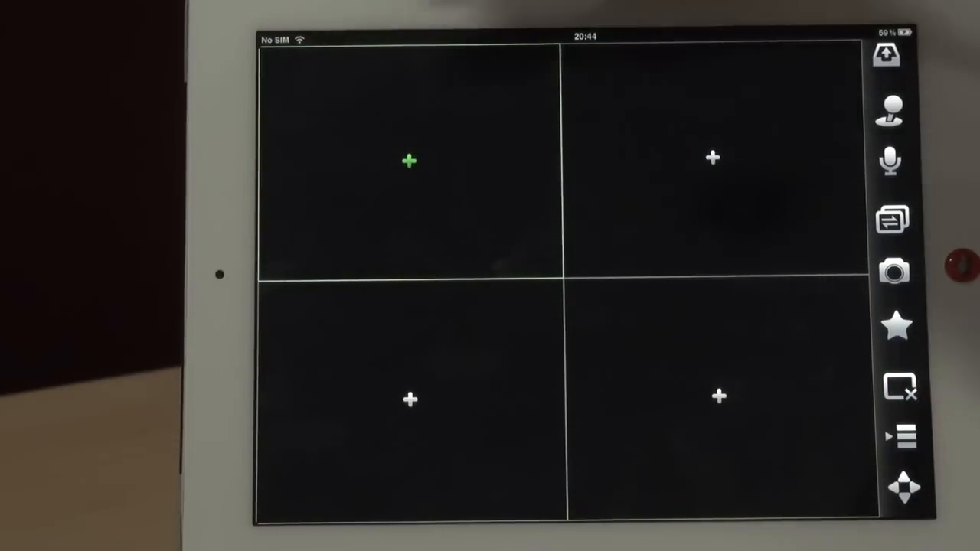
pyautogui.click(897, 327)
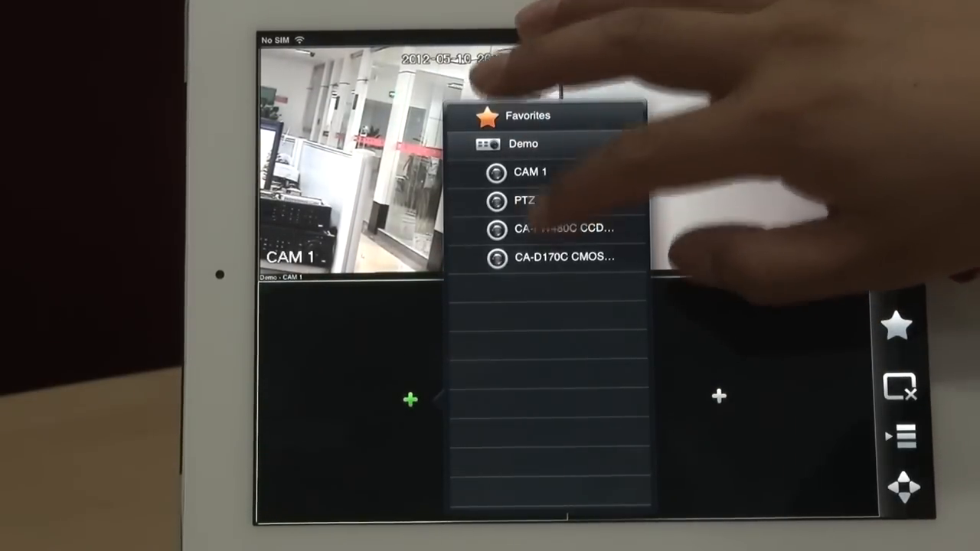
pyautogui.click(566, 229)
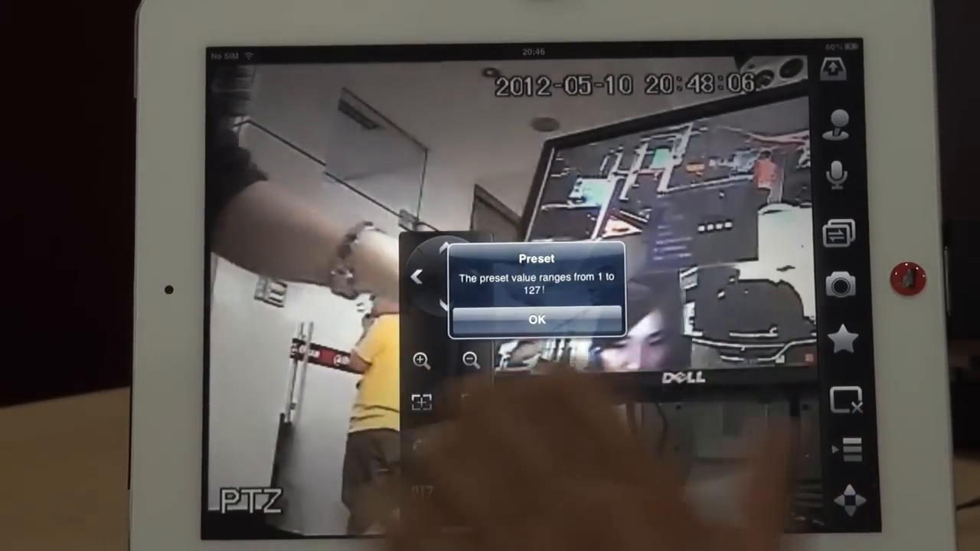
# Step: Dismiss the warning that preset values range from 1 to 127
pyautogui.click(536, 319)
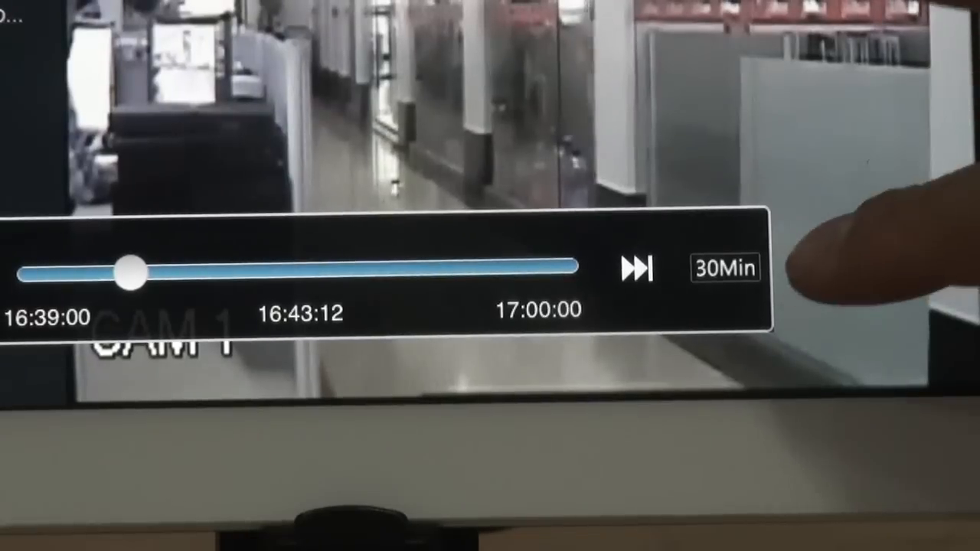
# Step: Scrub CAM 1's recording on the 30-minute timeline to around 16:43
pyautogui.click(725, 268)
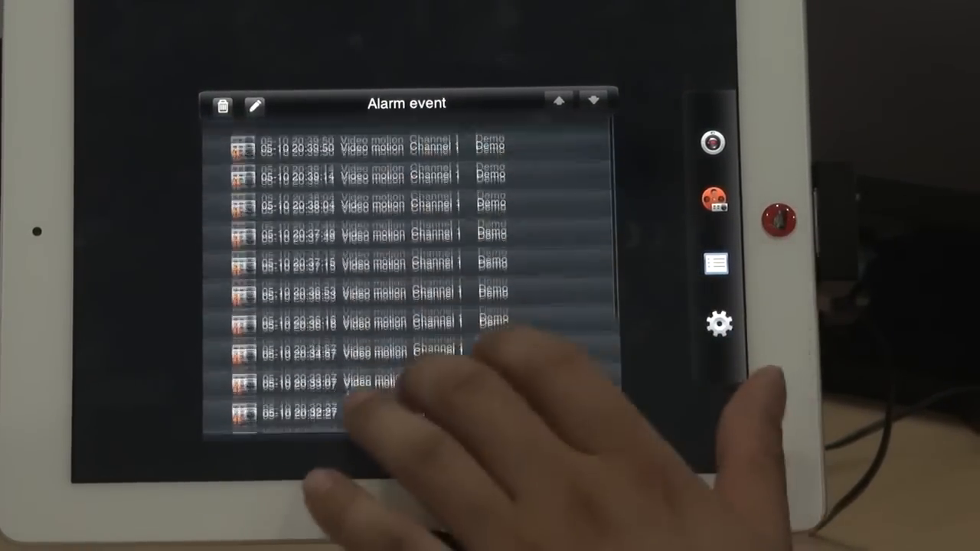
# Step: Scroll through the Channel 1 video motion alarm entries from the Demo device
pyautogui.scroll(-3)
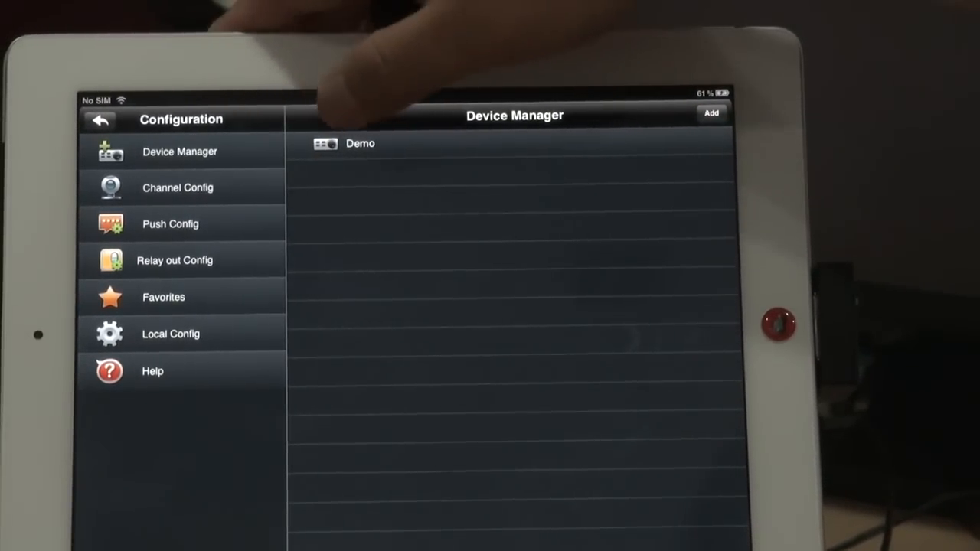
# Step: Open Channel Config for the Demo device from Device Manager
pyautogui.click(360, 144)
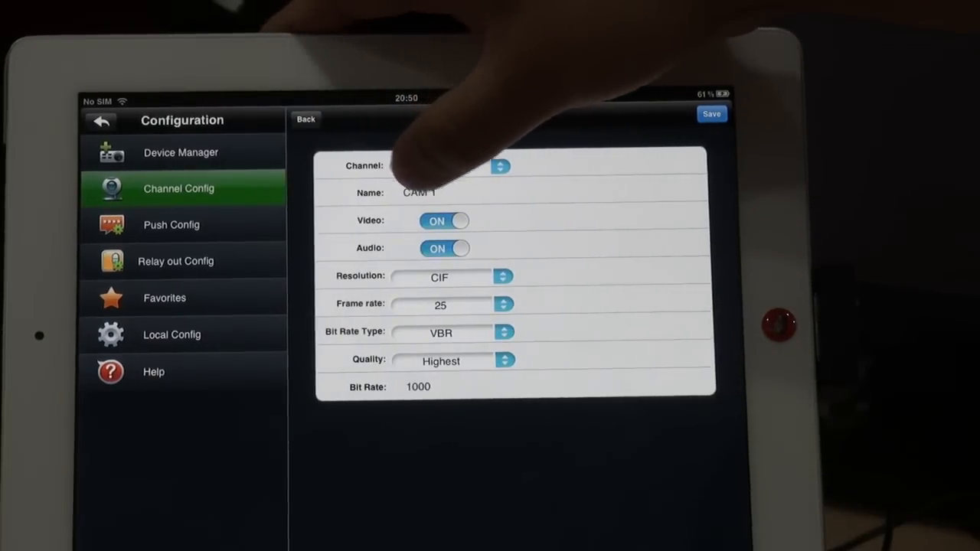
# Step: Review the CIF and QCIF options in CAM 1's Resolution dropdown, then close it
pyautogui.click(419, 191)
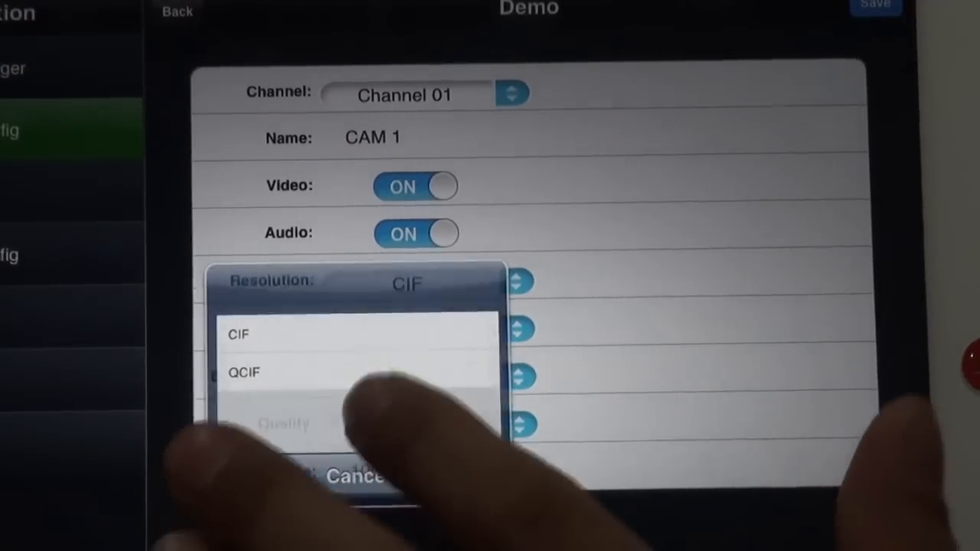
pyautogui.click(239, 335)
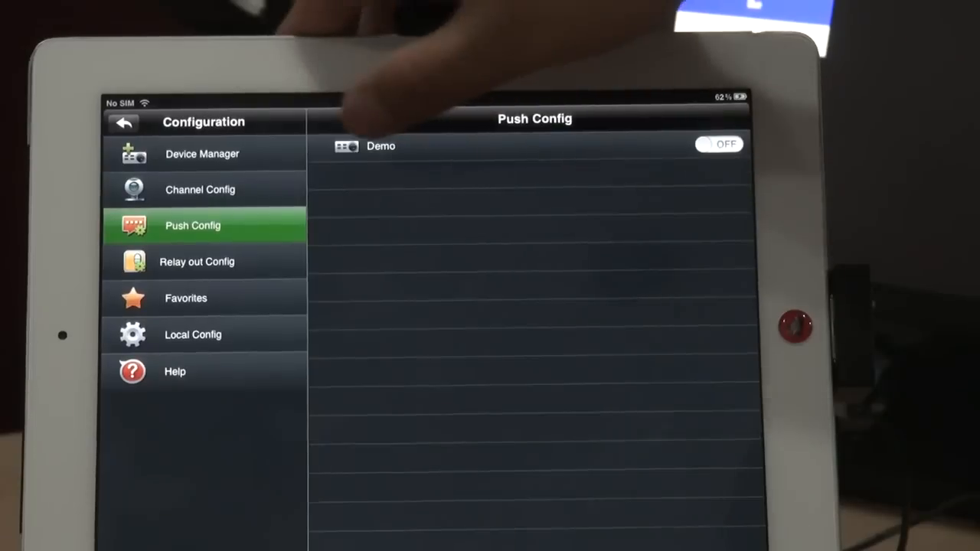
# Step: Set the Demo device's push alert type to Playback, keep the 365-day period, and confirm
pyautogui.click(718, 145)
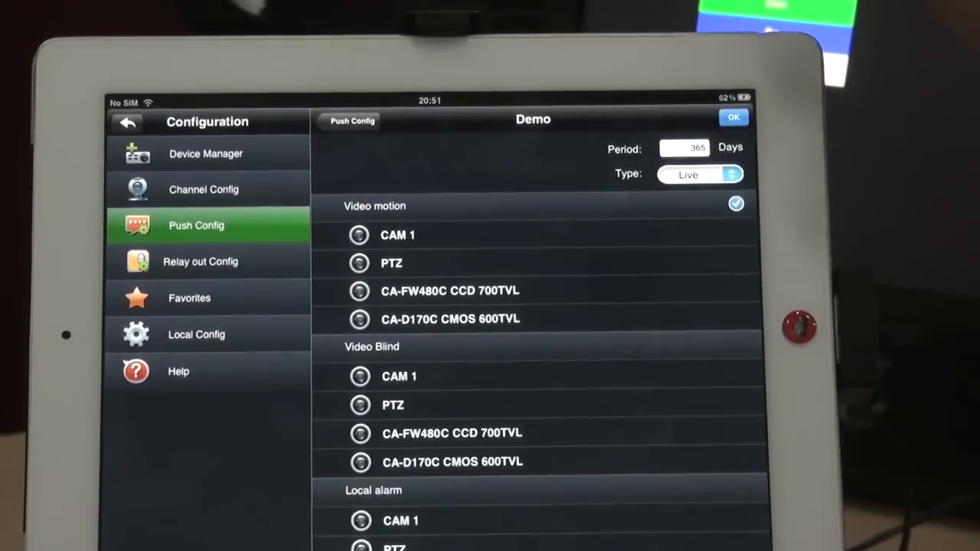
pyautogui.click(698, 174)
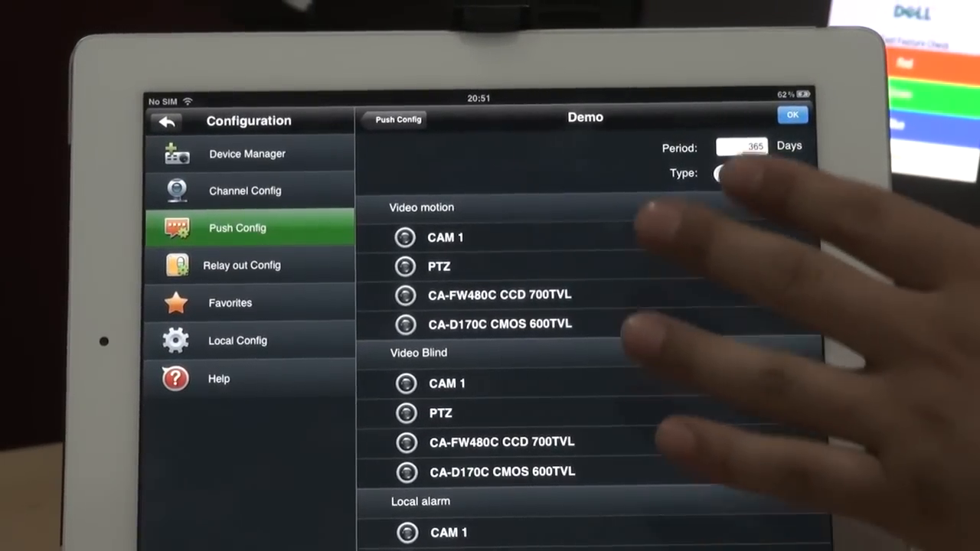
pyautogui.click(720, 173)
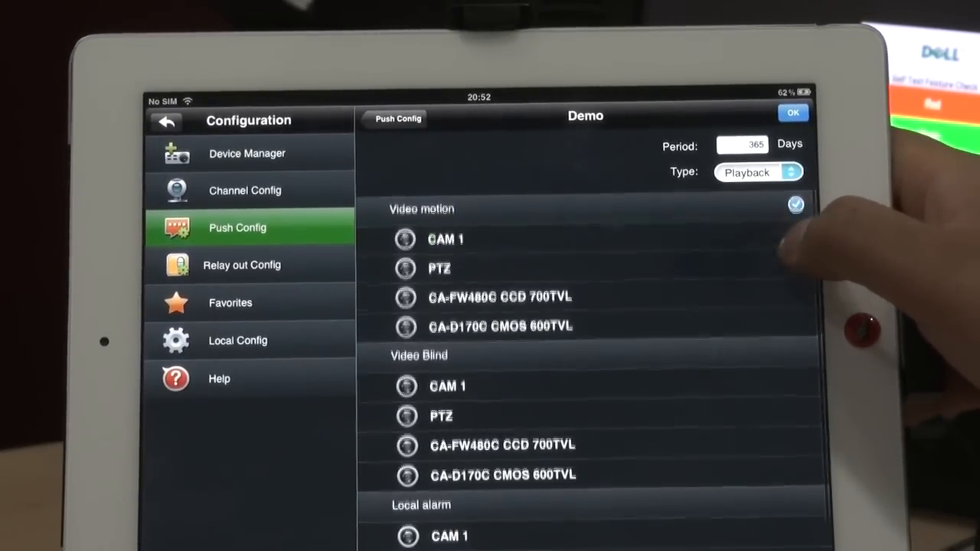
pyautogui.click(797, 227)
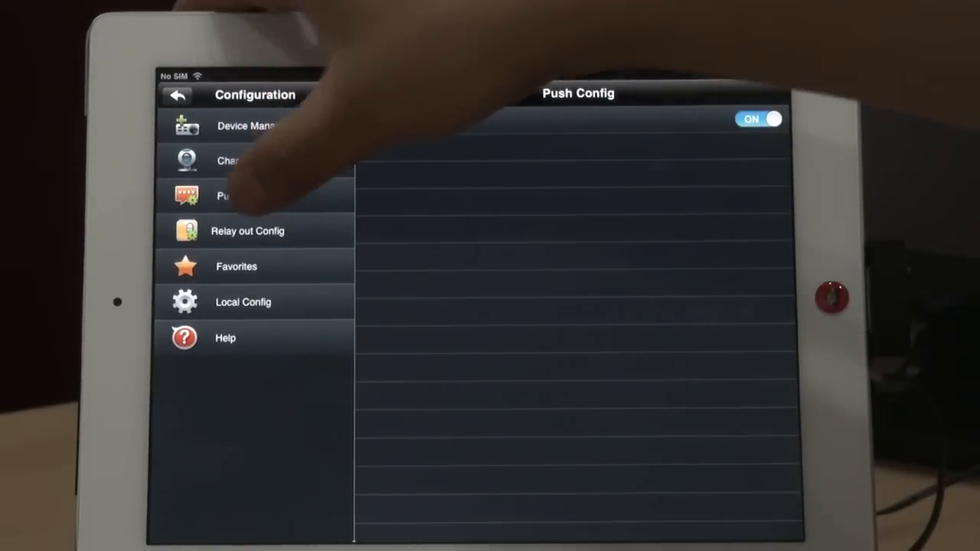
pyautogui.click(248, 231)
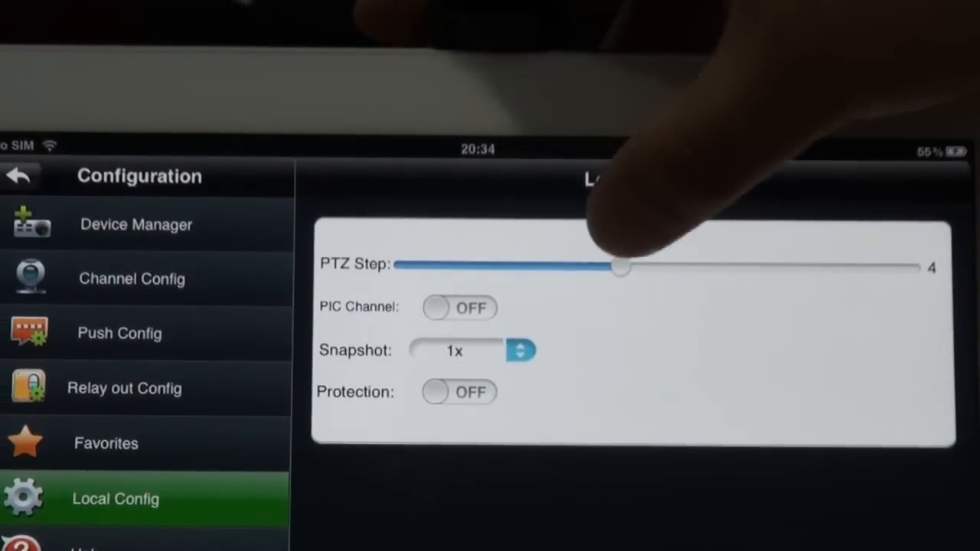
# Step: Adjust the PTZ step slider between 2 and 8, then return to the live camera grid
pyautogui.moveTo(620, 266); pyautogui.dragTo(498, 252)
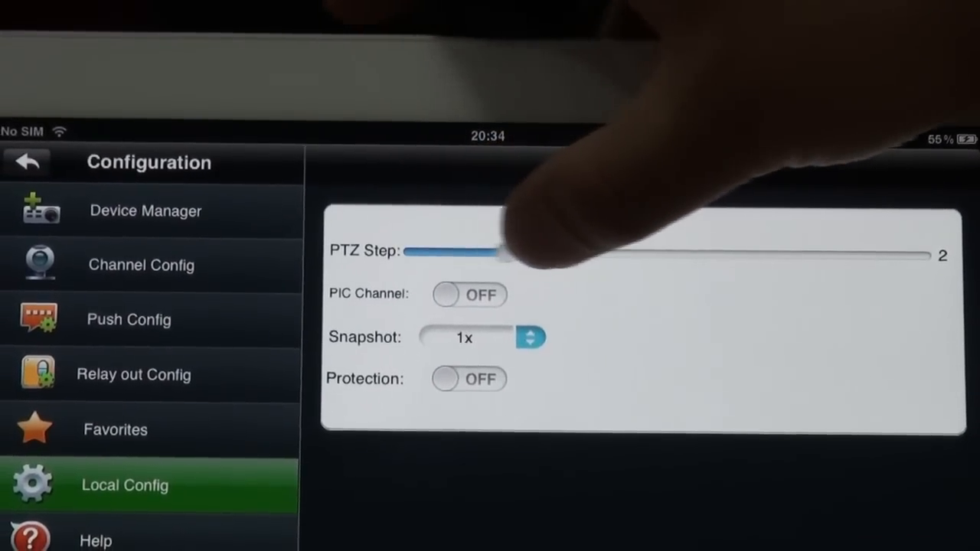
pyautogui.moveTo(502, 253); pyautogui.dragTo(651, 250)
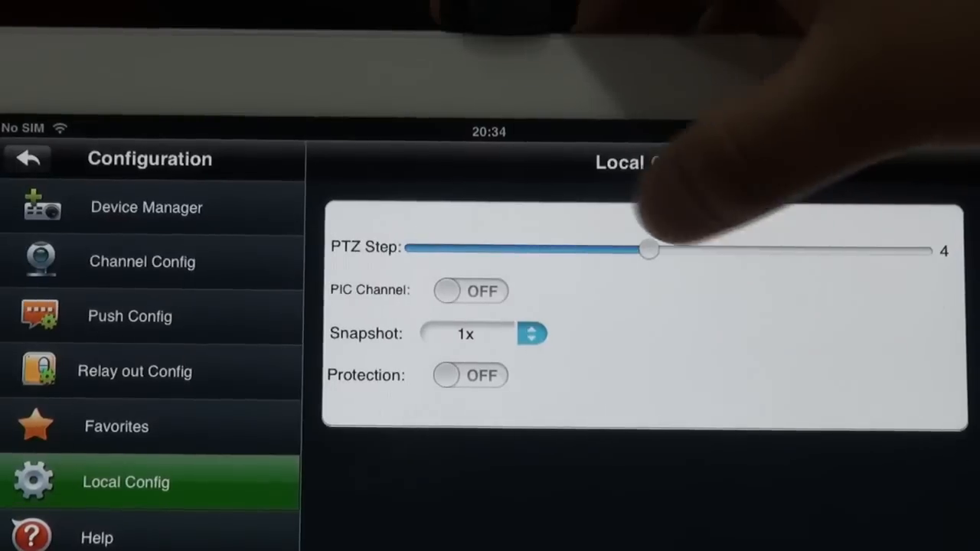
pyautogui.moveTo(648, 250); pyautogui.dragTo(674, 250)
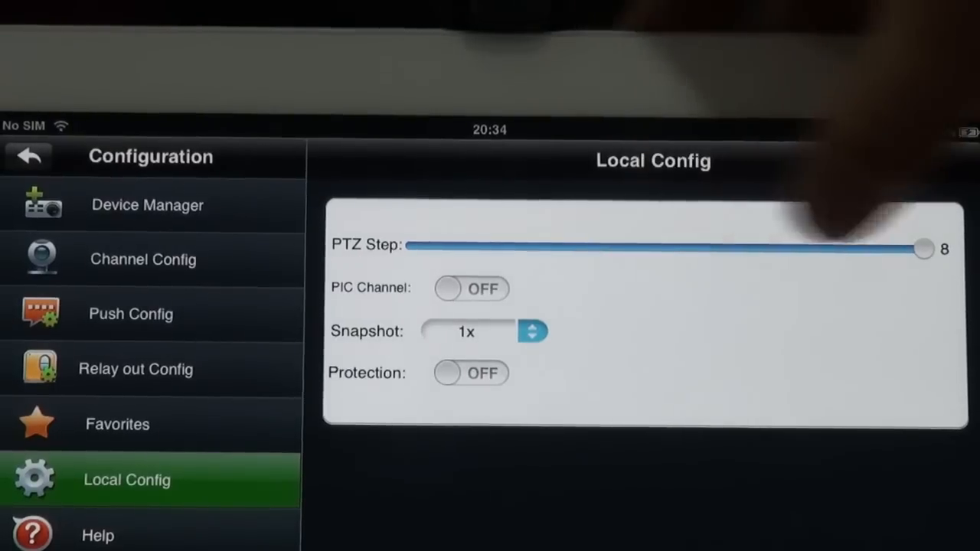
pyautogui.moveTo(923, 249); pyautogui.dragTo(639, 249)
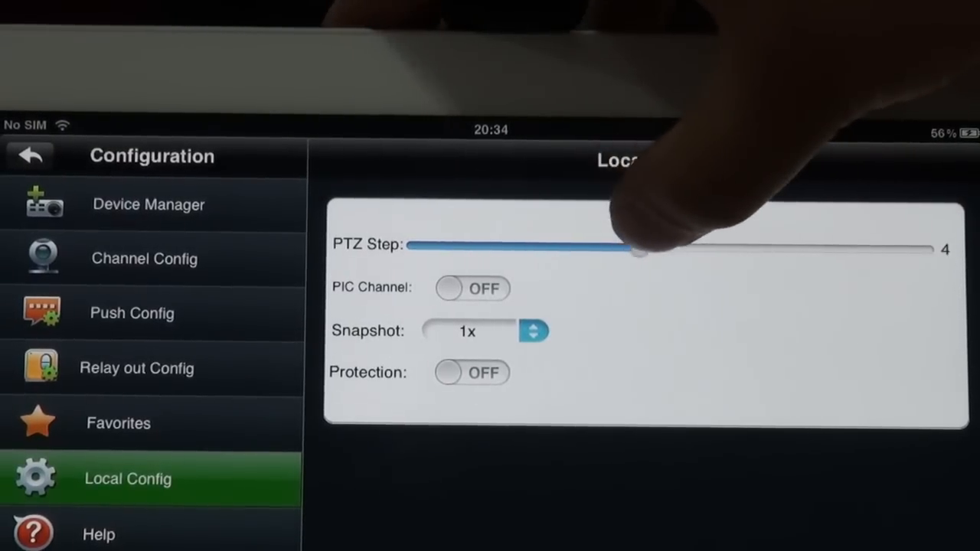
pyautogui.moveTo(639, 245); pyautogui.dragTo(684, 245)
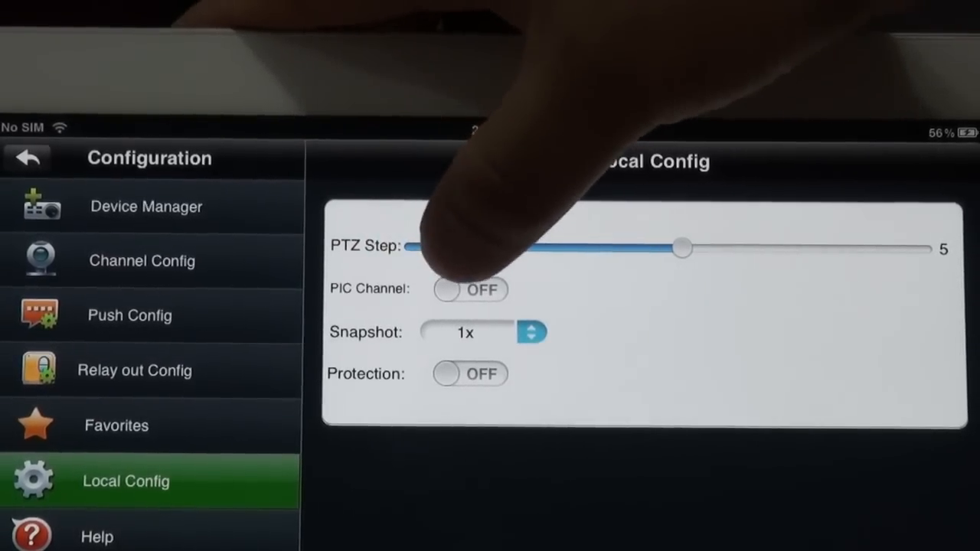
pyautogui.click(469, 290)
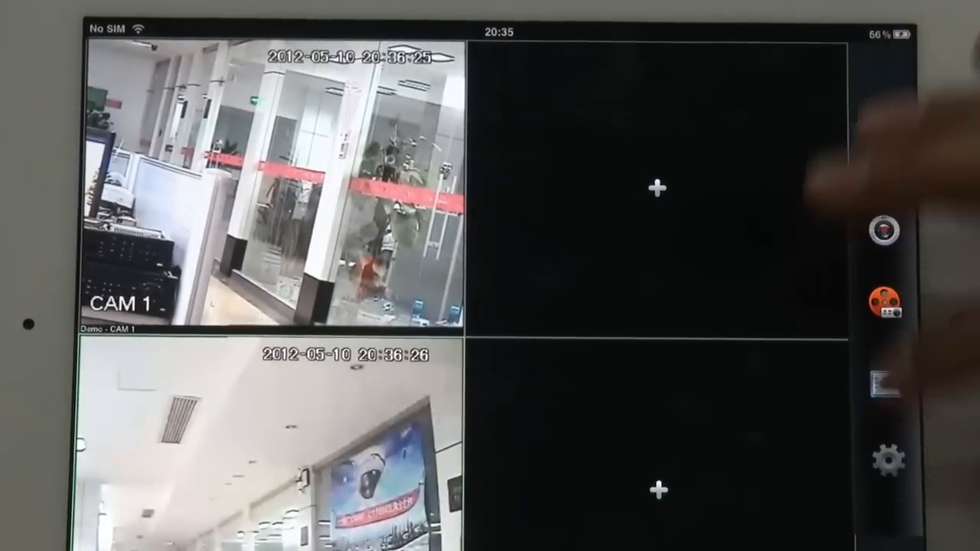
# Step: Reopen Local Config, turn PIC Channel on, and list the 1x, 3x, 5x snapshot options
pyautogui.click(887, 460)
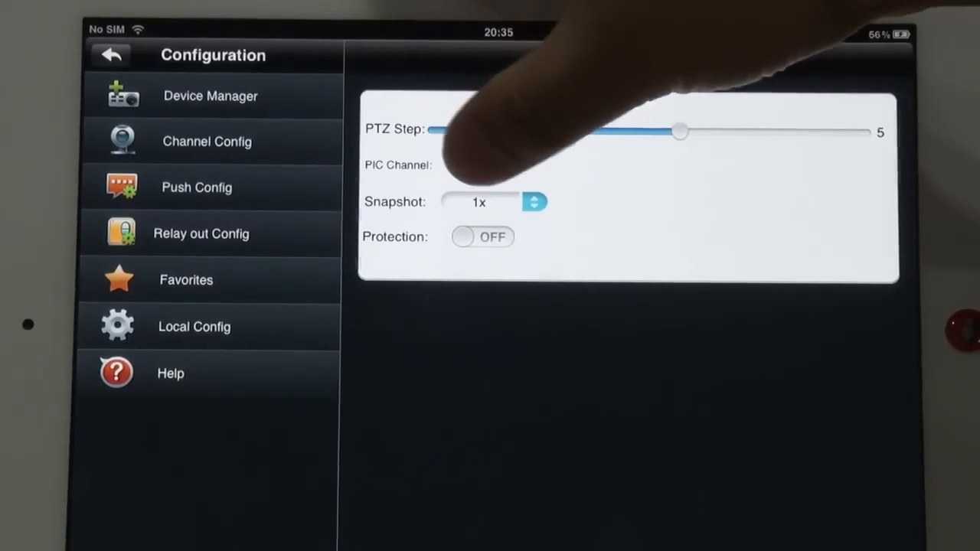
pyautogui.click(483, 165)
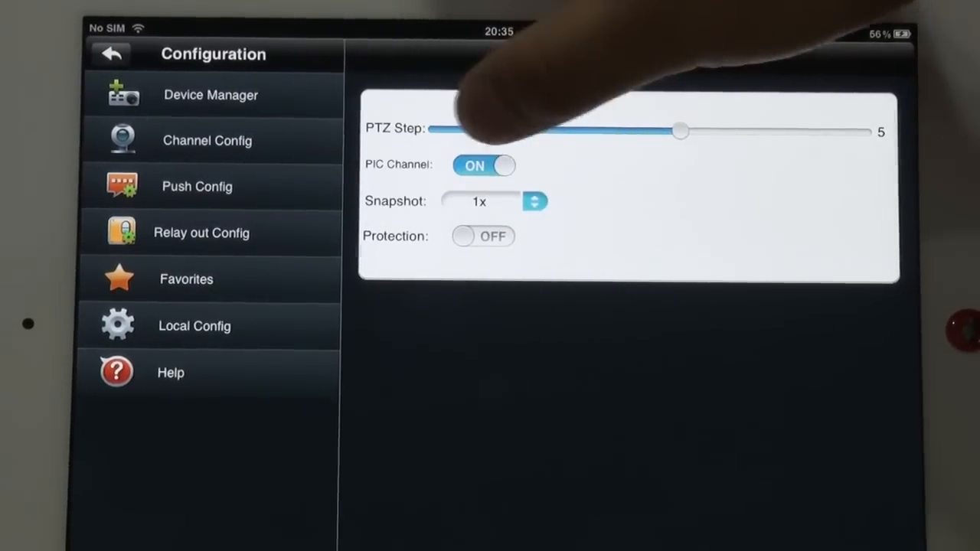
pyautogui.click(535, 201)
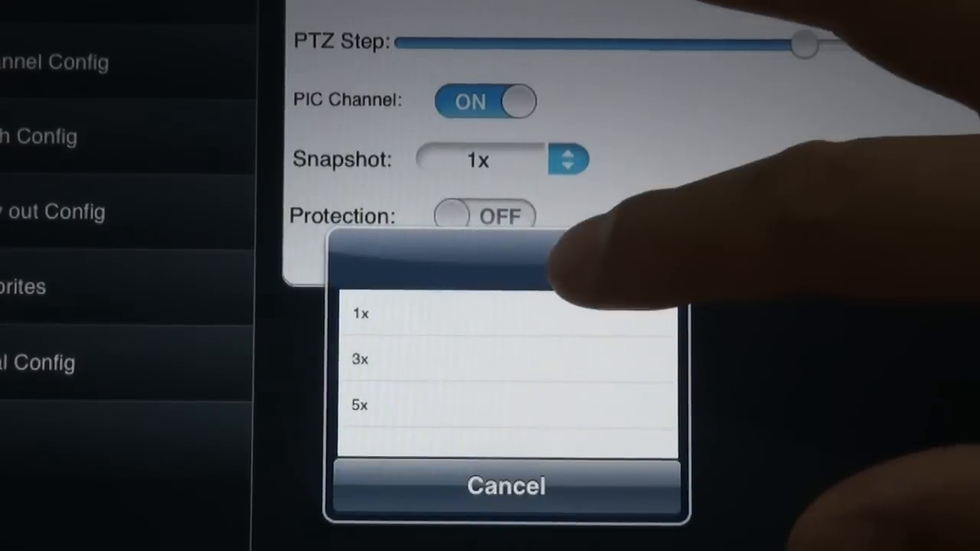
# Step: Choose 5x as the snapshot count
pyautogui.click(360, 359)
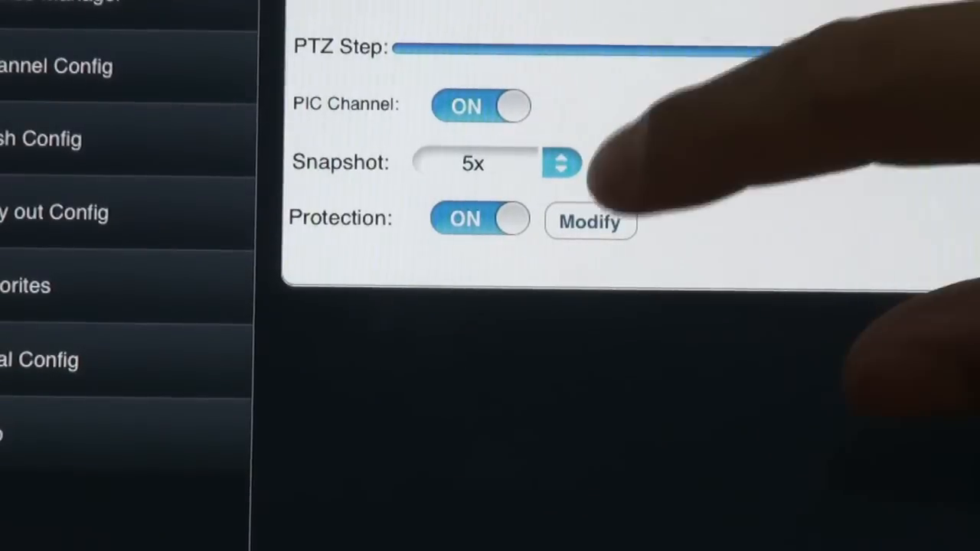
# Step: Use Modify beside Protection to reveal empty New and Verify password fields with OK
pyautogui.click(589, 222)
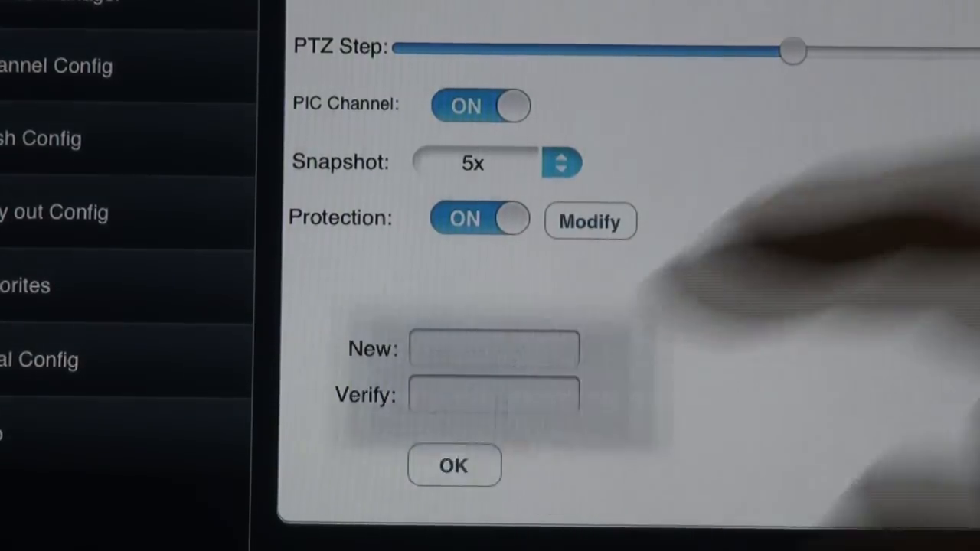
pyautogui.click(454, 466)
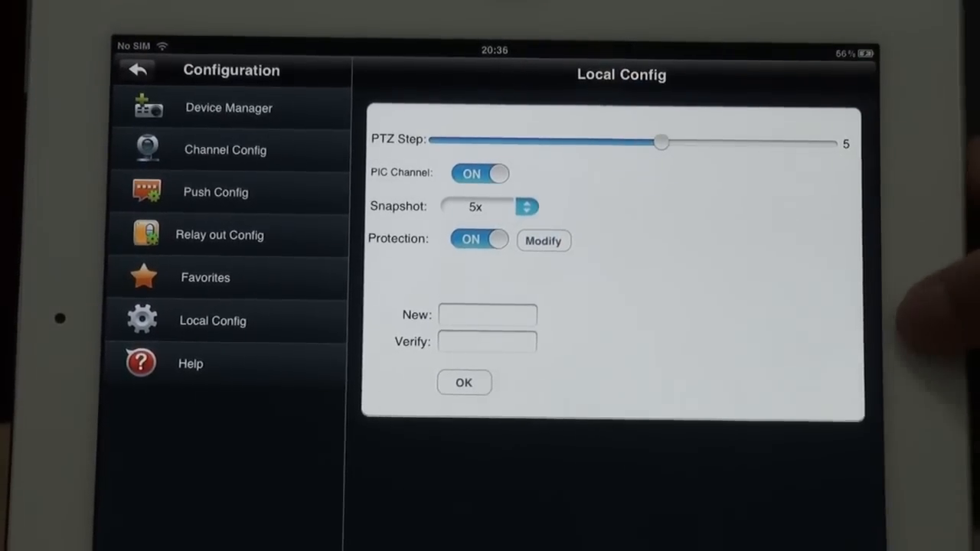
pyautogui.click(544, 240)
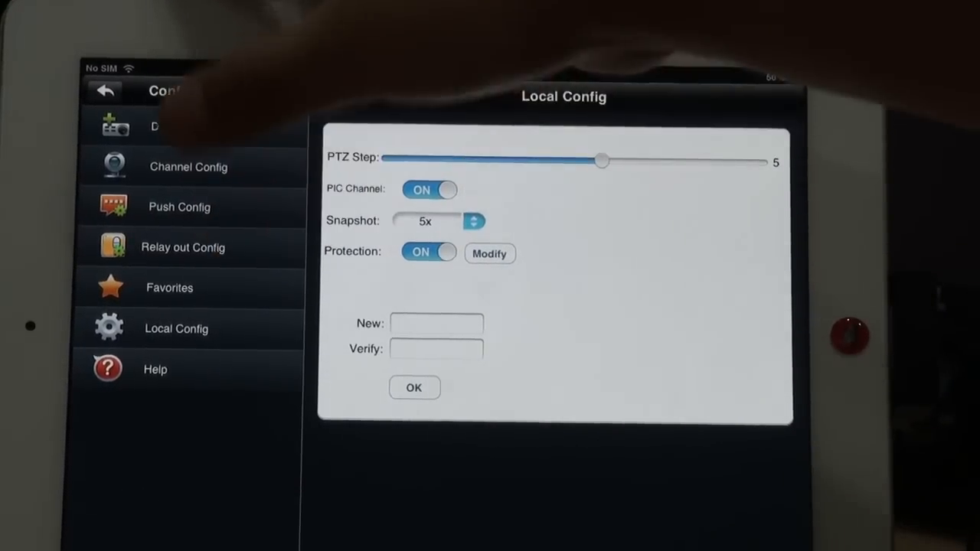
# Step: Open Help and scroll through the playback gesture, PTZ button and real-time snap guidance
pyautogui.click(155, 370)
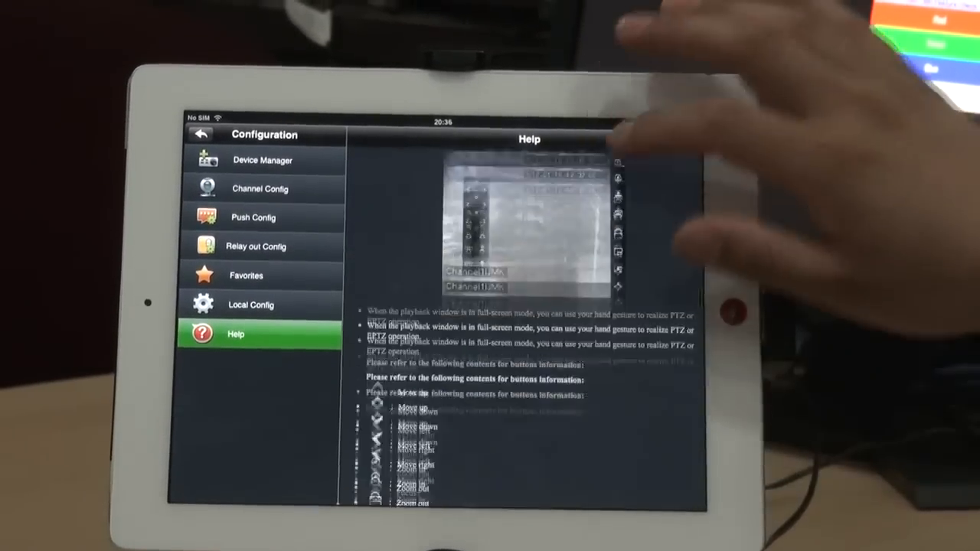
pyautogui.scroll(-3)
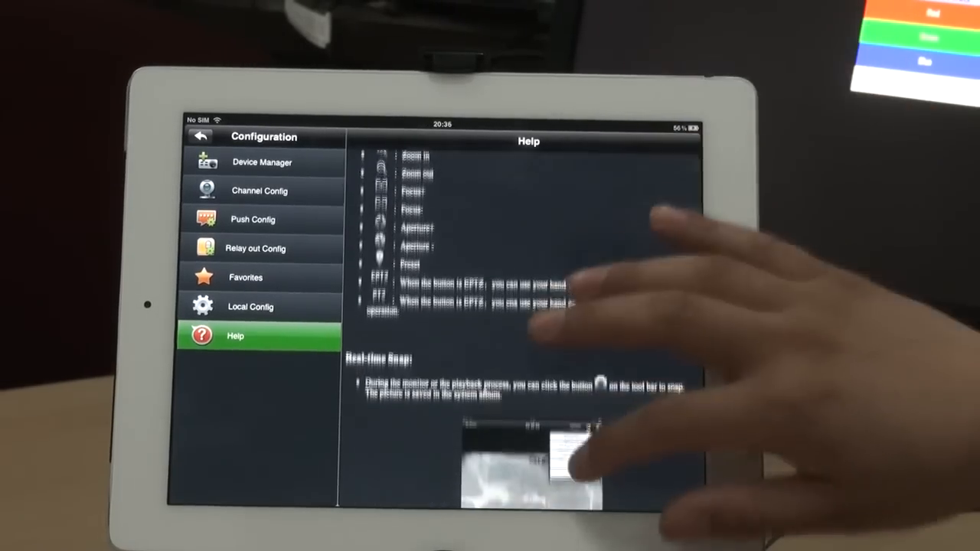